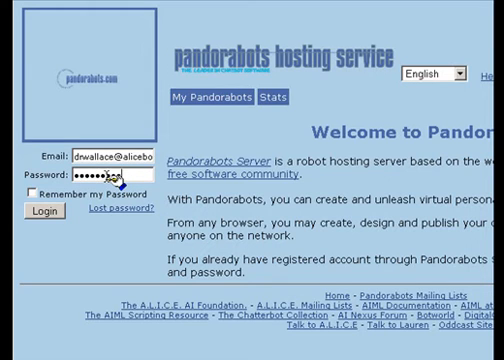
Step: Finish entering the stored password and log in to the Pandorabots account
left_click(35, 216)
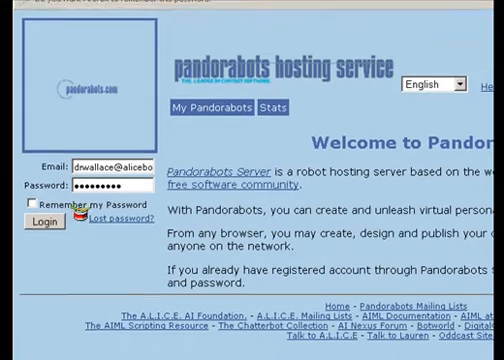
left_click(40, 220)
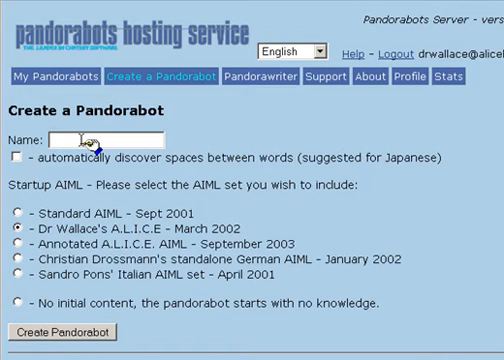
Step: Create a Pandorabot named 'Unique' with no initial content
type("Unique")
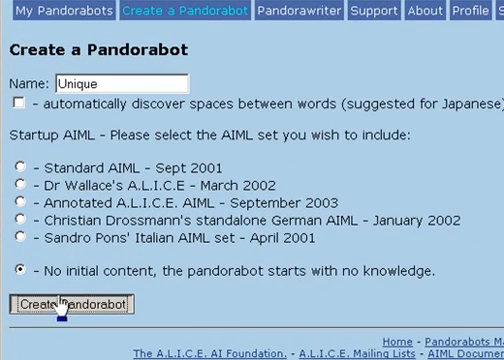
left_click(71, 303)
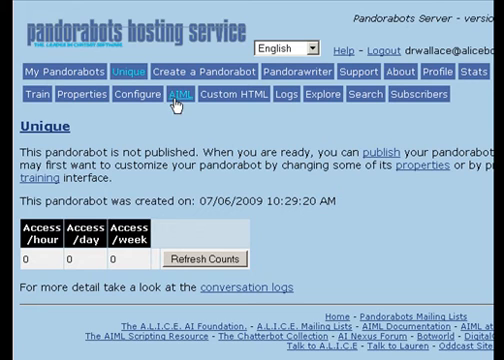
Step: Open the Unique bot's Train page and enter 'hello' as a test message
left_click(167, 94)
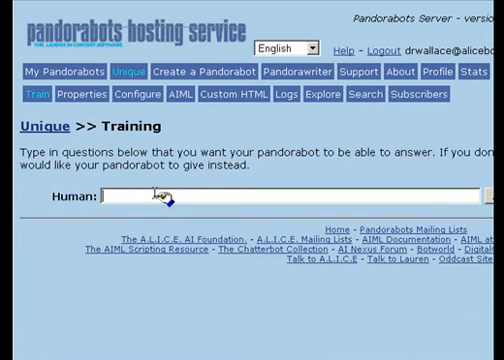
type("hello")
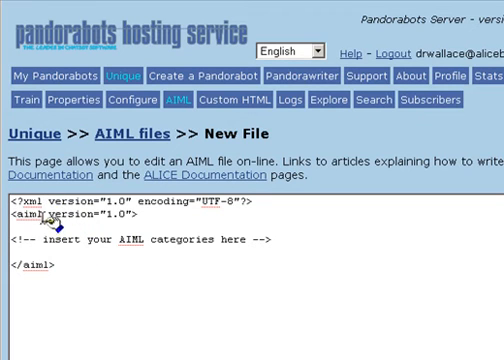
mouse_move(290, 218)
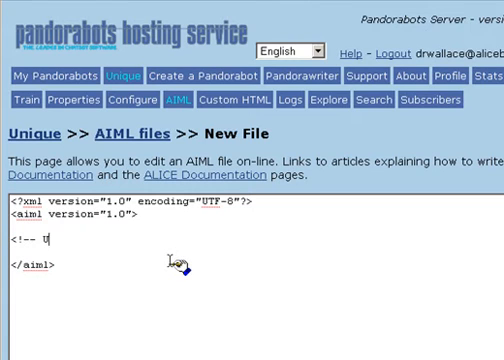
Step: In the new AIML file, add an ULTIMATE DEFAULT CATEGORY comment, <category> and a * pattern
type("ULTIMATE DEF")
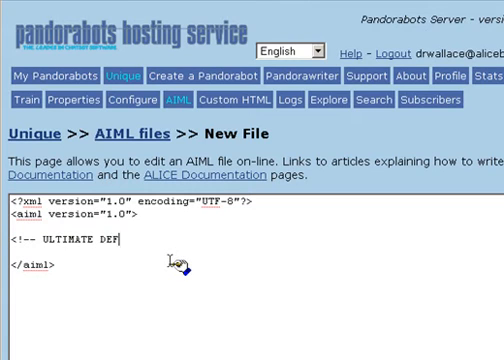
type("AULT CATEGORY -->")
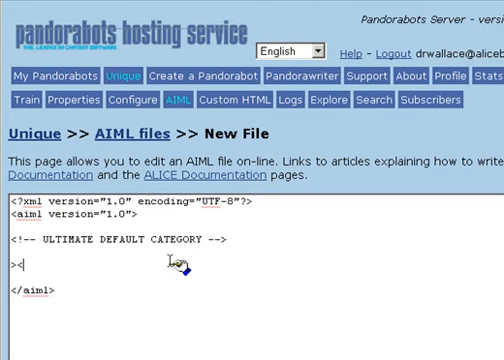
type("category>")
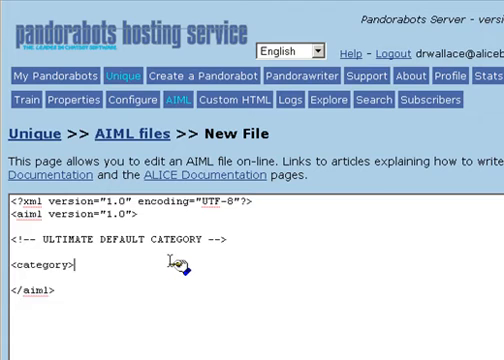
type("<patttern>*</pattern>")
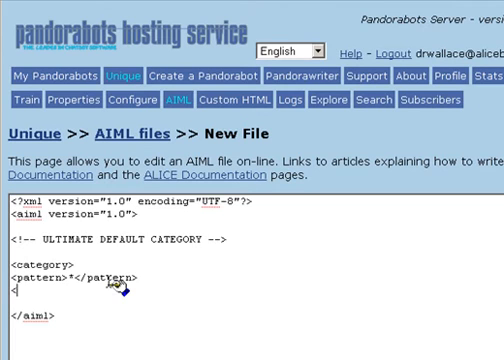
Step: Add <template> and <random> blocks, close template and category, and start a <li> entry
type("r")
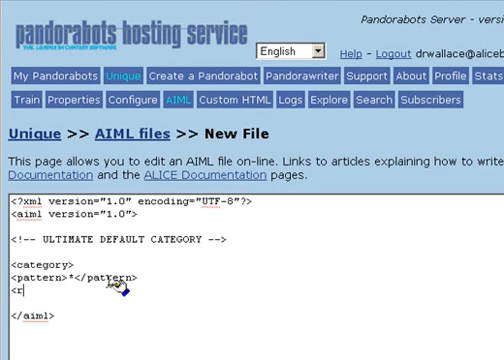
type("ando")
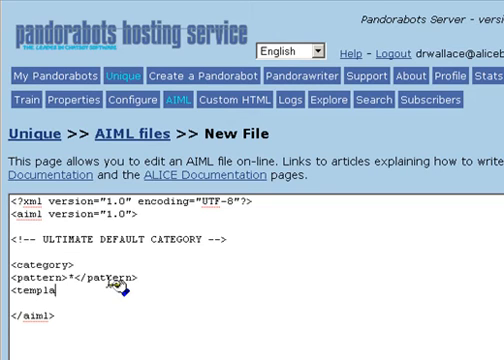
type("te>")
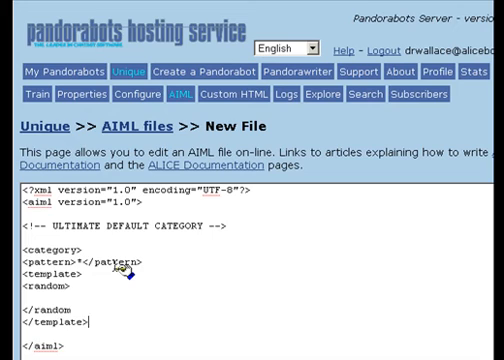
type("</category>")
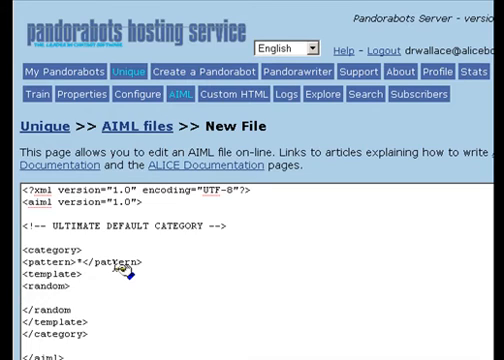
type("<li>")
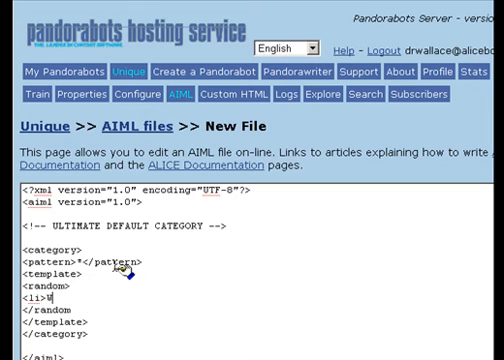
Step: Add replies 'What is your name?', 'I did not understand...' and 'Could you please rephrase that?'
type("What is your name")
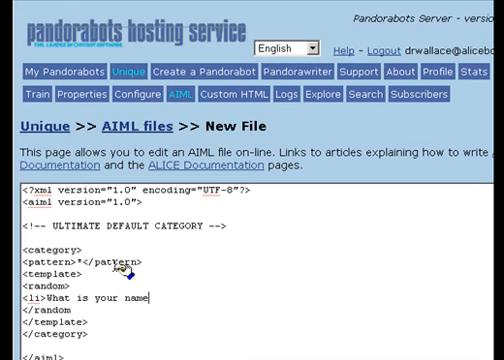
type("?</li>")
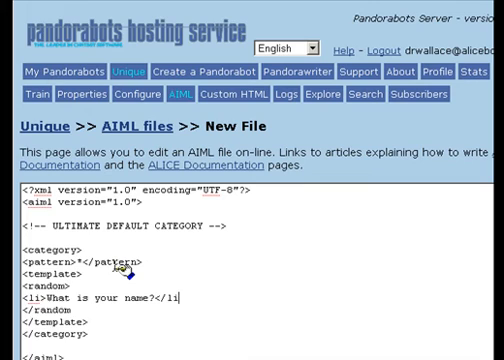
type("<li>")
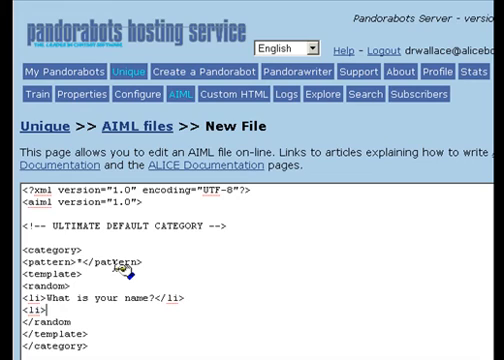
type("I did not understand what you said.</li>")
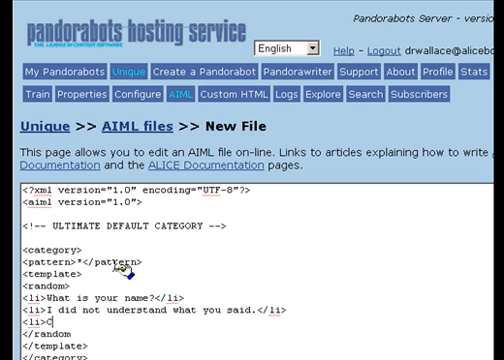
type("Could you please rep")
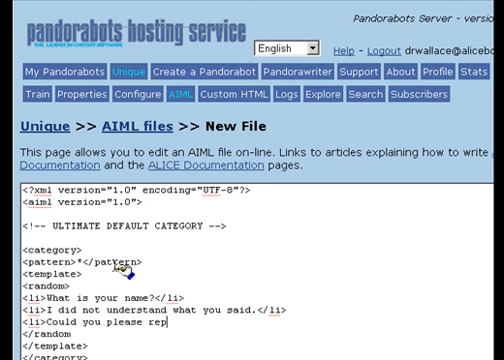
type("hrase that?</li>")
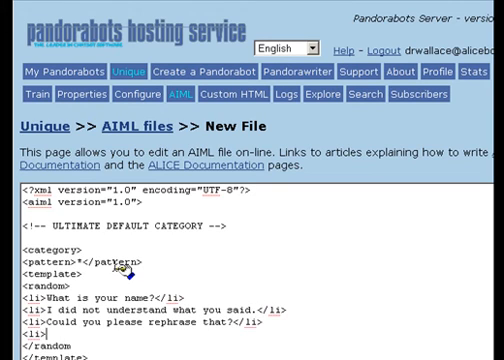
Step: Add replies 'Let's talk about the beach.' and 'What is your favorite movie?'
type("Let's talk abou")
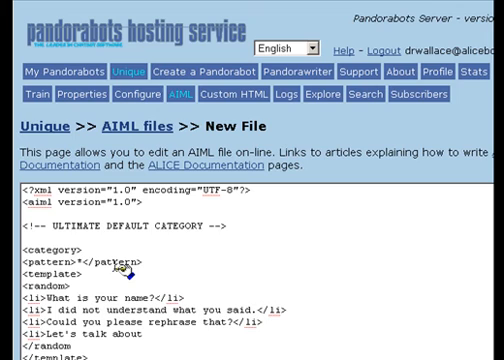
type("the beach.</li>")
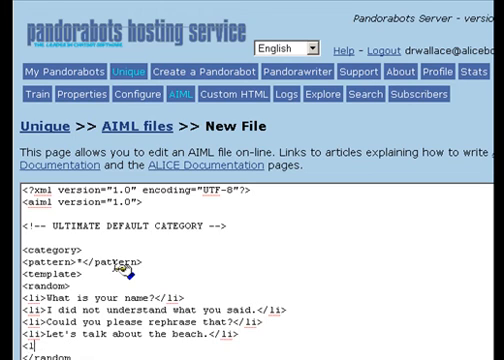
type("w")
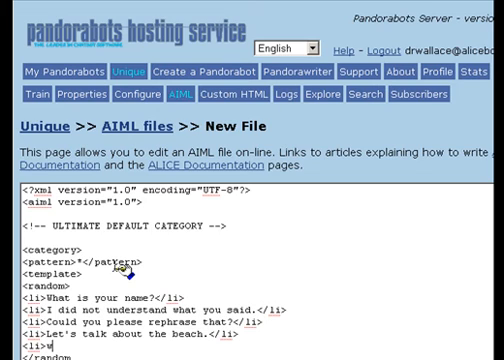
type("What is your favo")
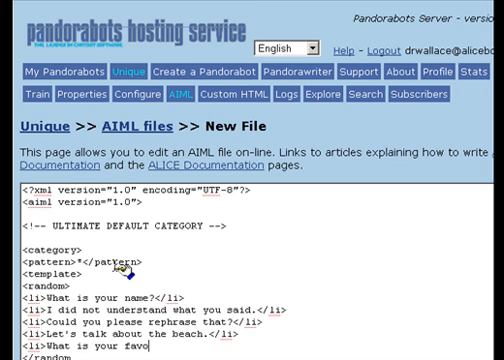
type("rite mov9ie")
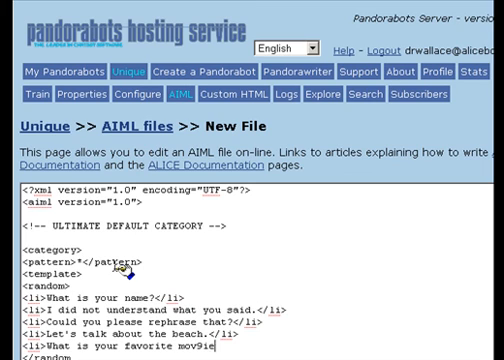
type("movie?</li>")
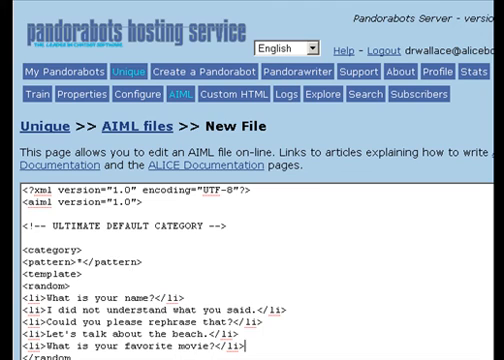
Step: Save the file as 'default', fix the broken </random> tag, and save again
scroll("down", 3)
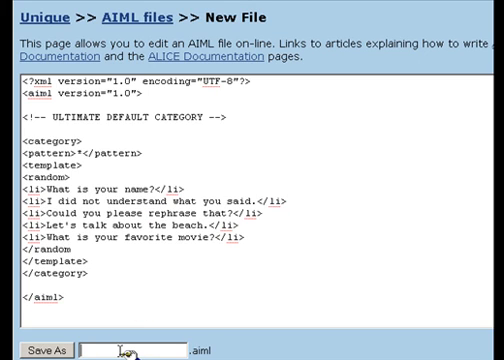
type("default")
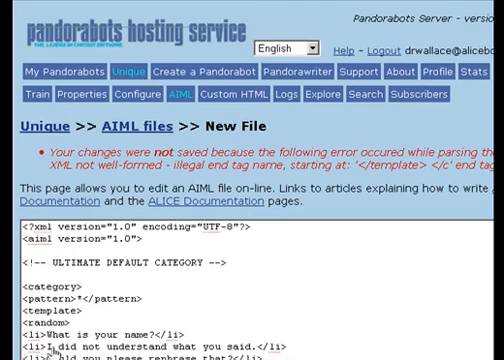
scroll("down", 3)
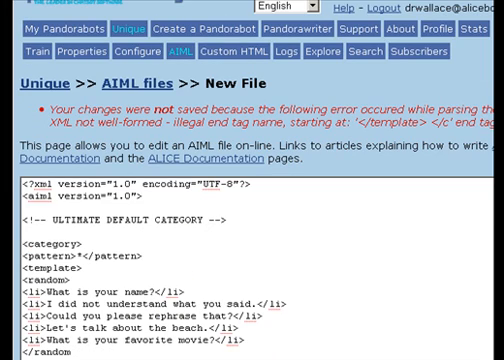
scroll("down", 3)
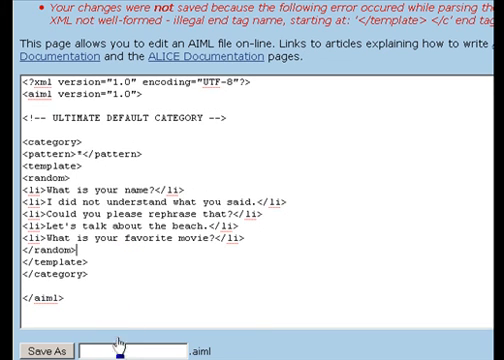
type("default")
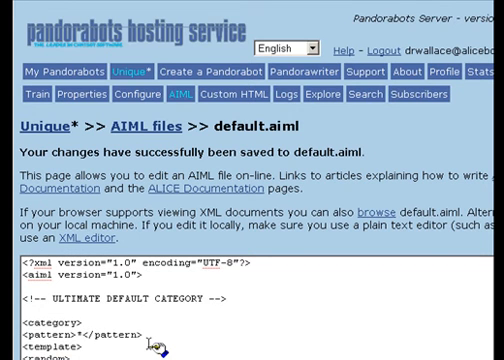
Step: On the Unique bot's Train page, type 'hell' as a test message
scroll("down", 3)
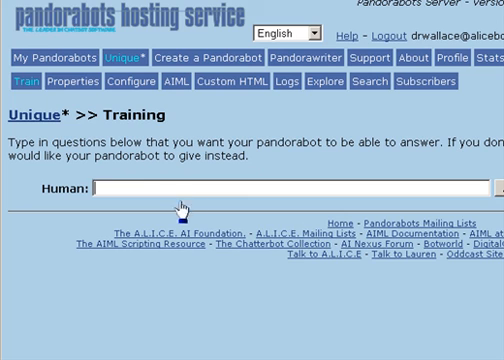
type("hell")
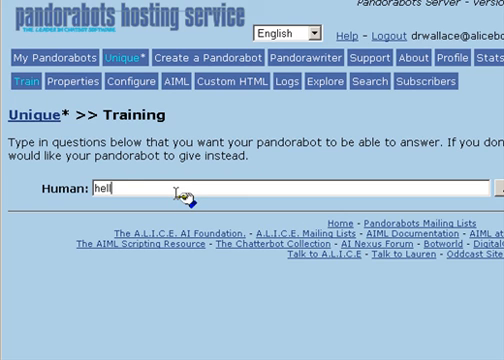